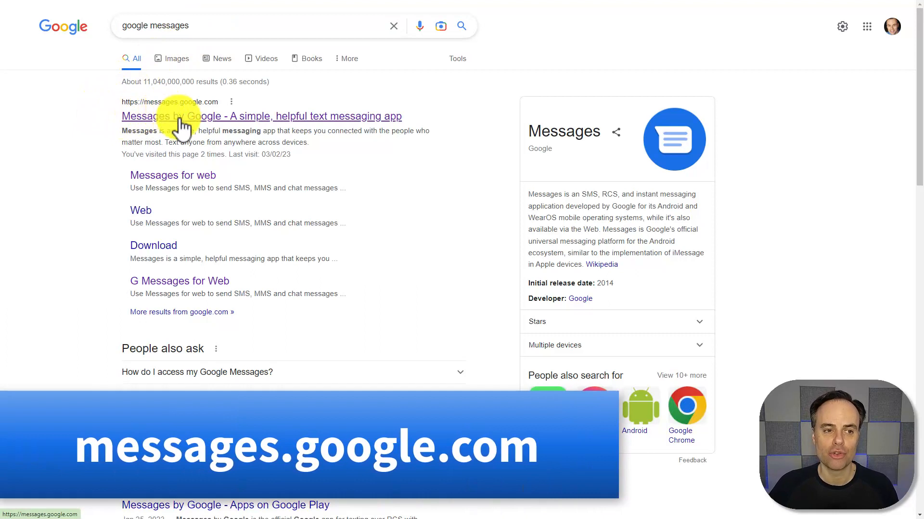
# Go to the Messages by Google site from the search result for messages.google.com.
pyautogui.click(185, 116)
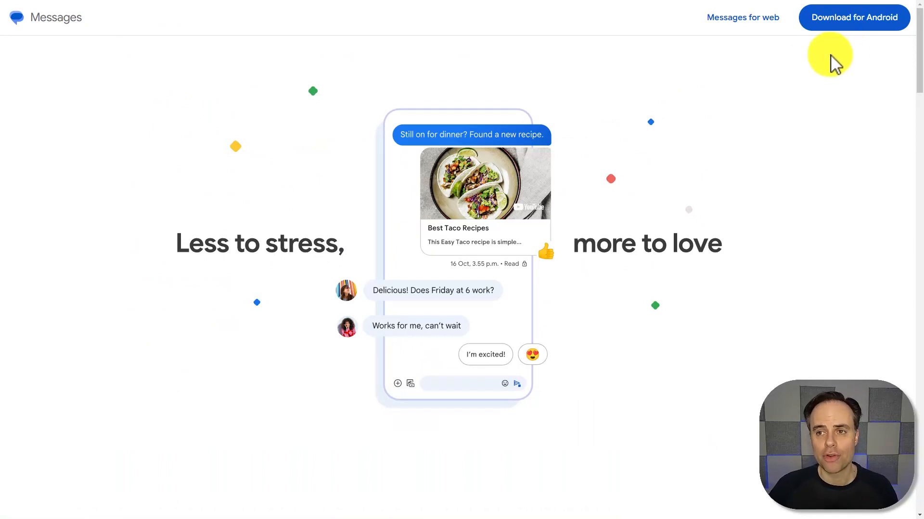
pyautogui.moveTo(853, 17)
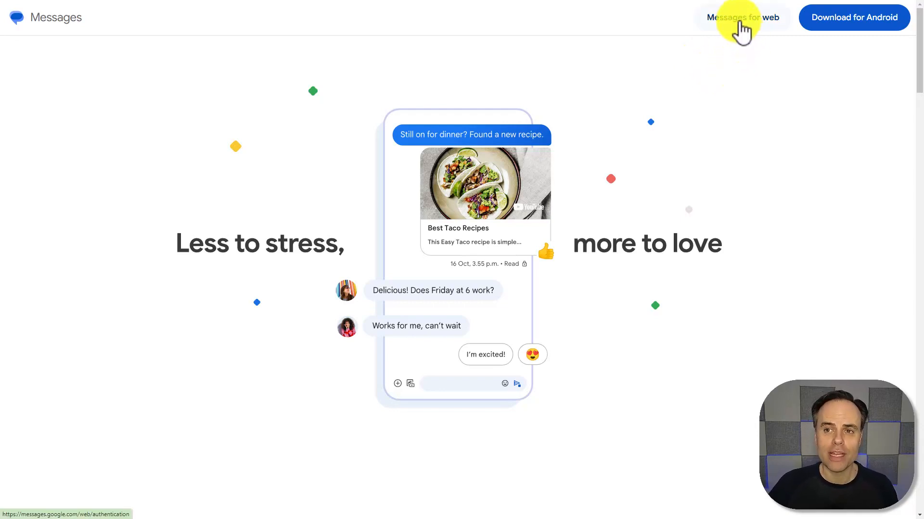
# Switch to Messages for web to show the QR-code pairing page.
pyautogui.click(742, 17)
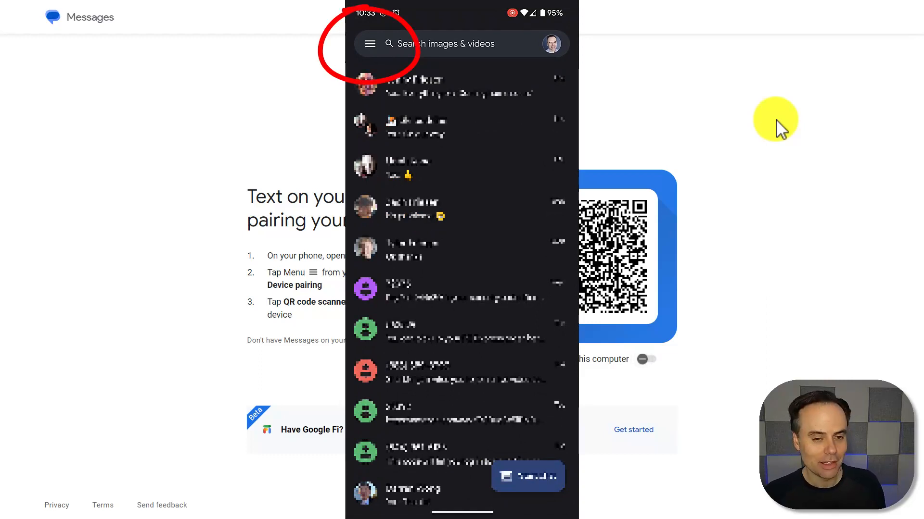
# From the phone app's Device pairing settings, launch the QR code scanner to pair with the computer.
pyautogui.click(370, 43)
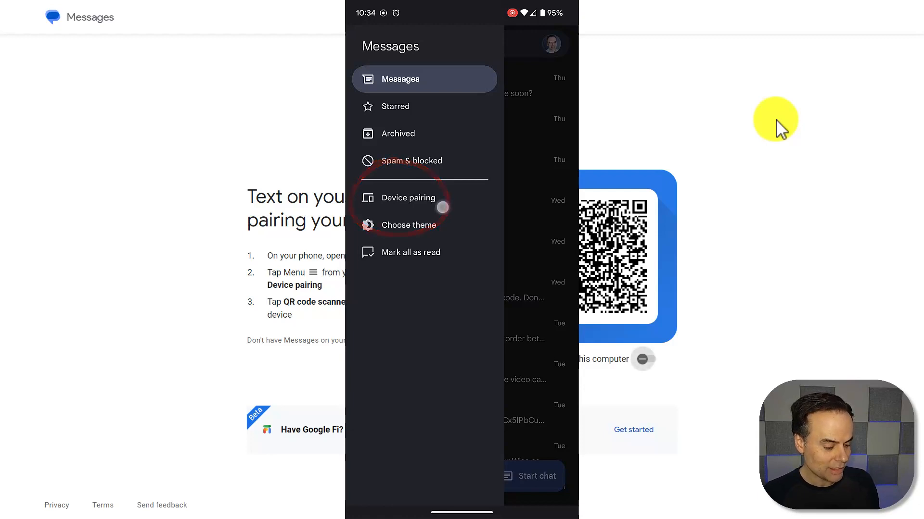
pyautogui.click(407, 197)
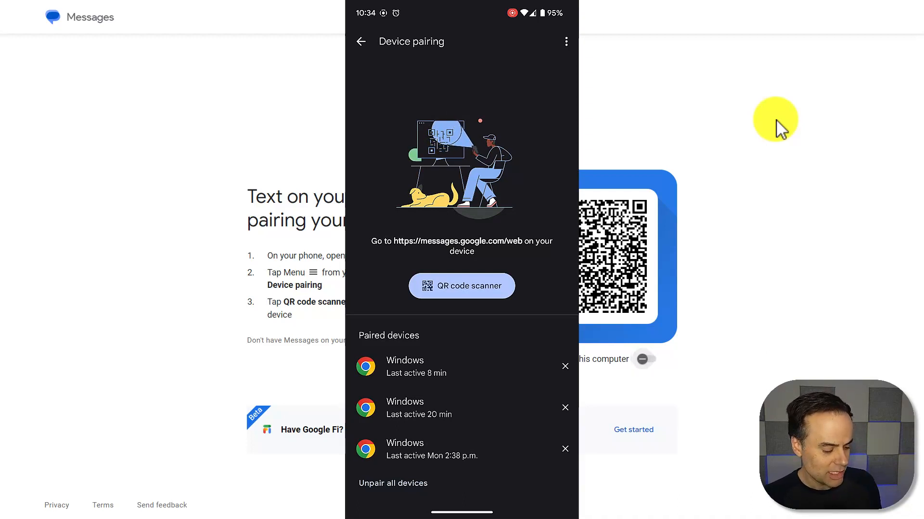
pyautogui.click(462, 286)
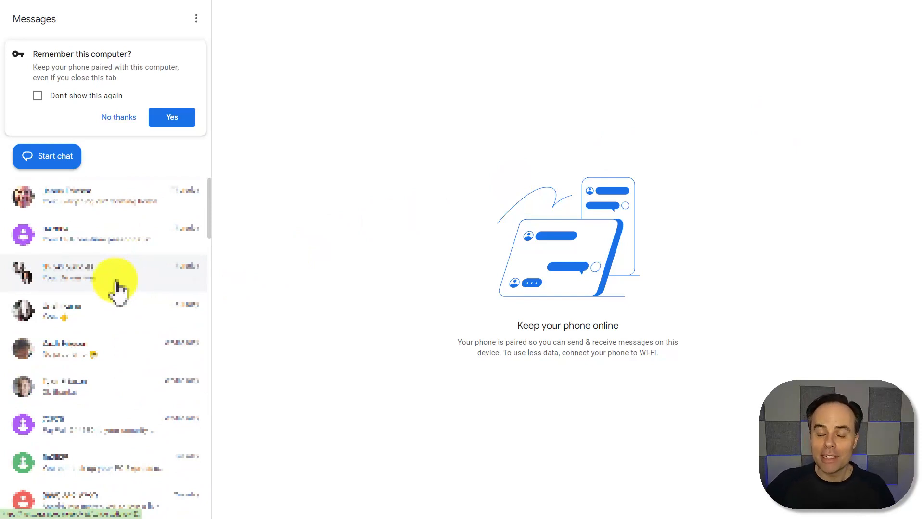
pyautogui.moveTo(105, 177)
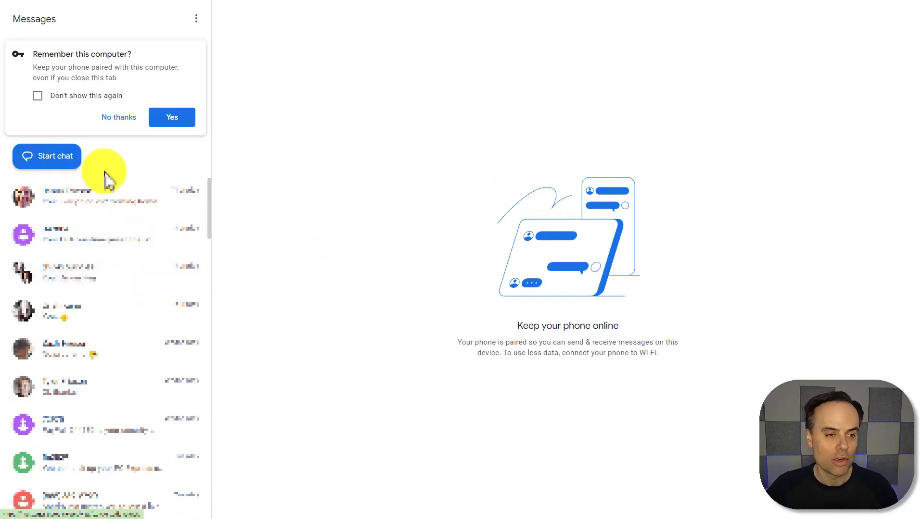
pyautogui.moveTo(156, 94)
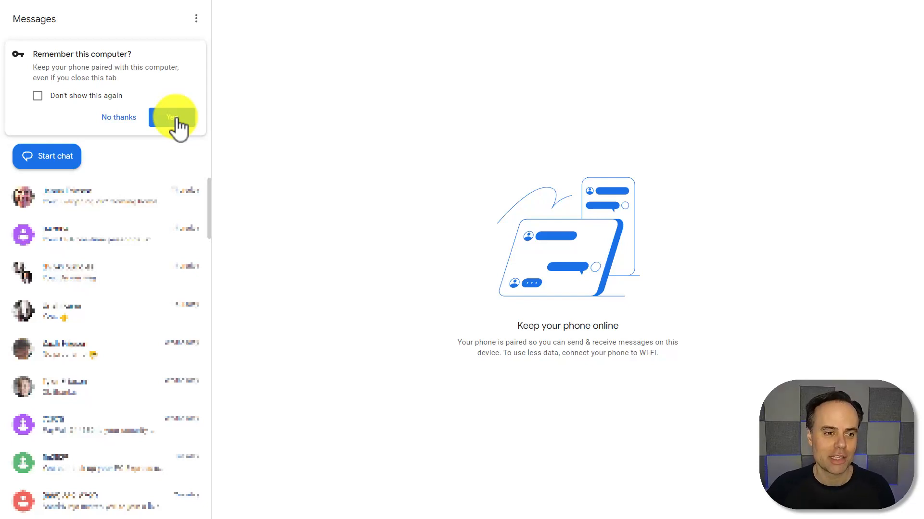
# Answer Yes to 'Remember this computer?' so the pairing persists across sessions.
pyautogui.click(175, 116)
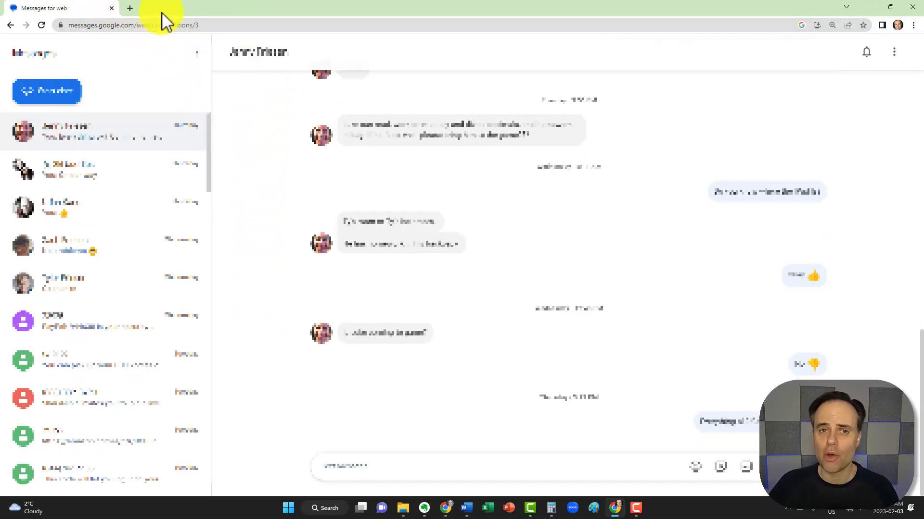
pyautogui.moveTo(157, 83)
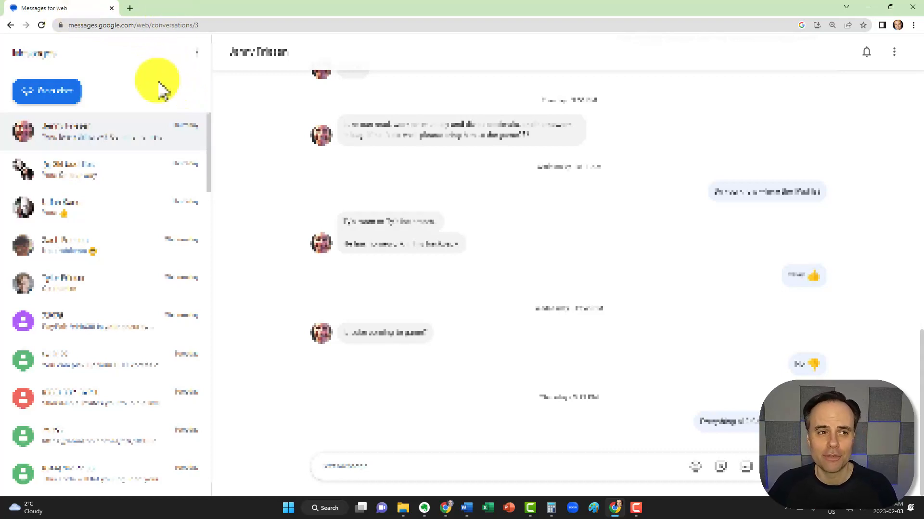
pyautogui.moveTo(139, 106)
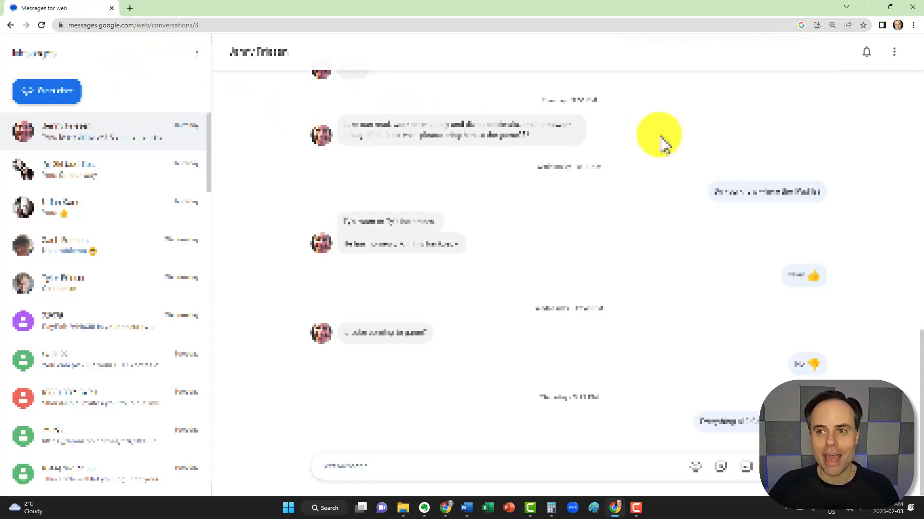
pyautogui.moveTo(736, 109)
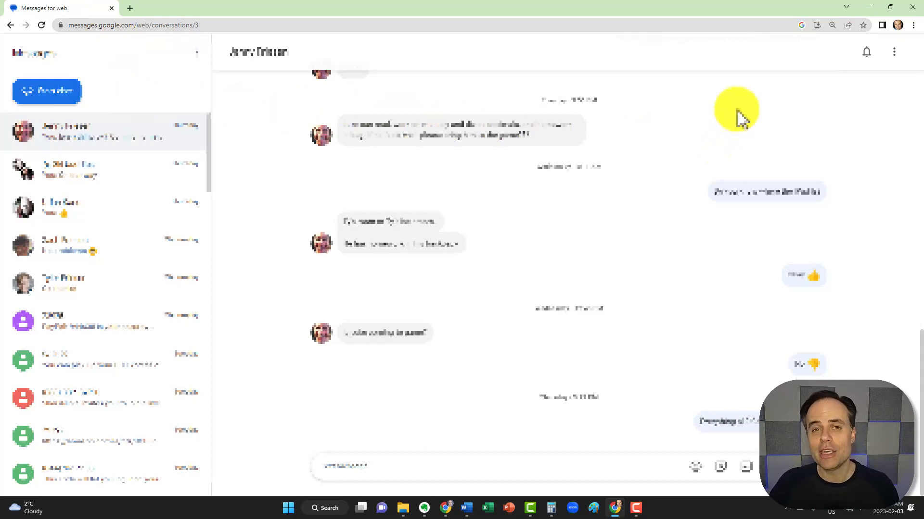
pyautogui.moveTo(894, 52)
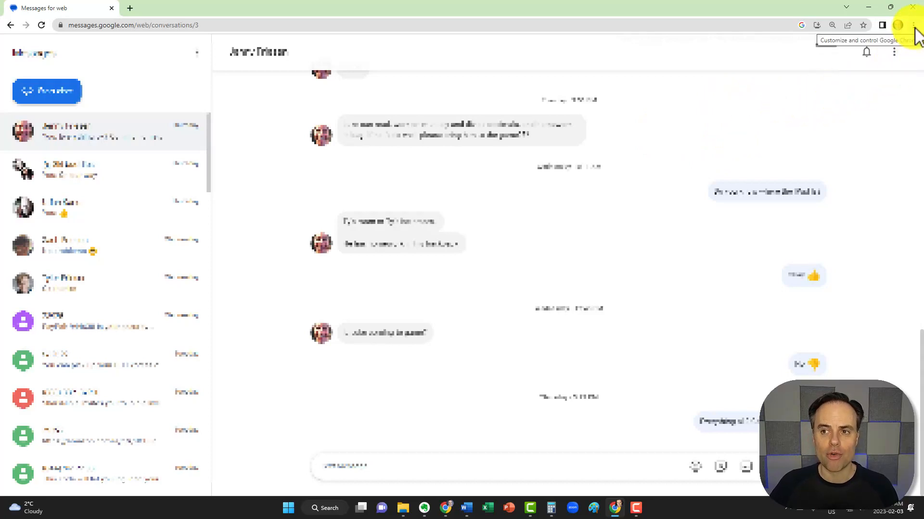
# Install Messages for web as a Chrome desktop app via the browser menu.
pyautogui.click(912, 25)
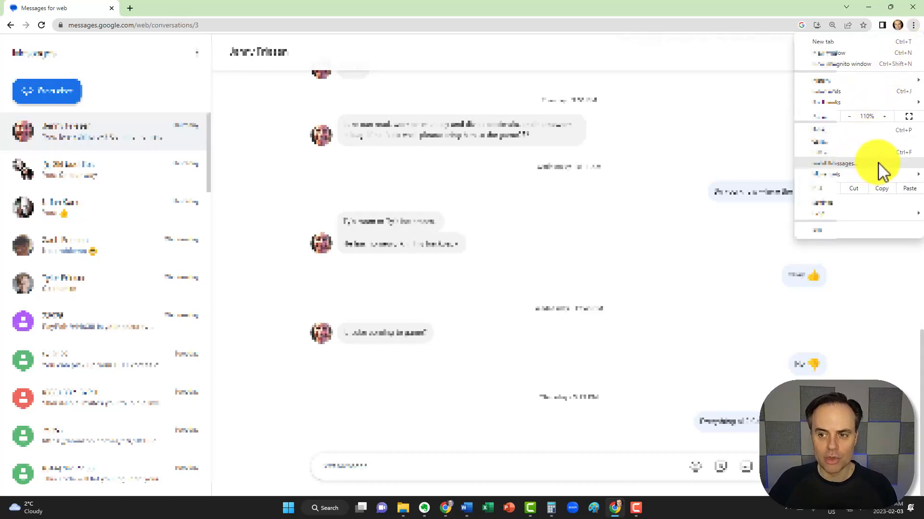
pyautogui.click(830, 163)
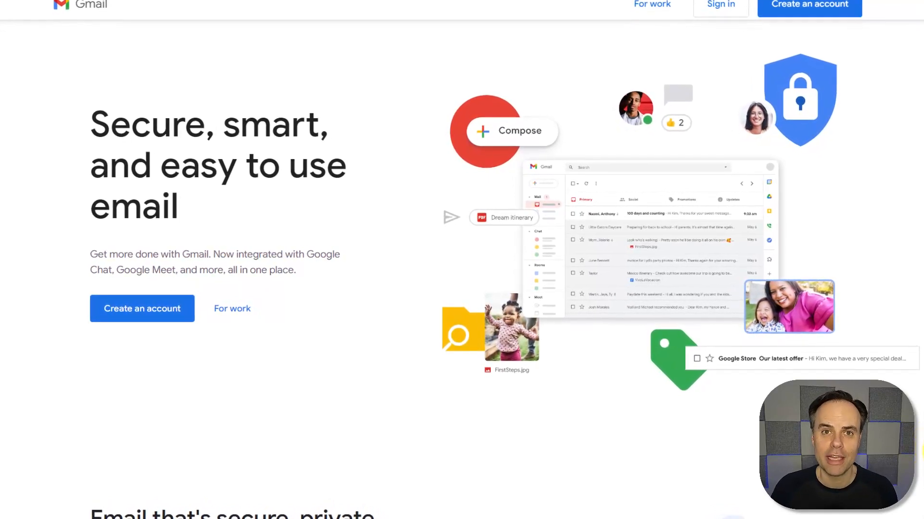
pyautogui.scroll(-3)
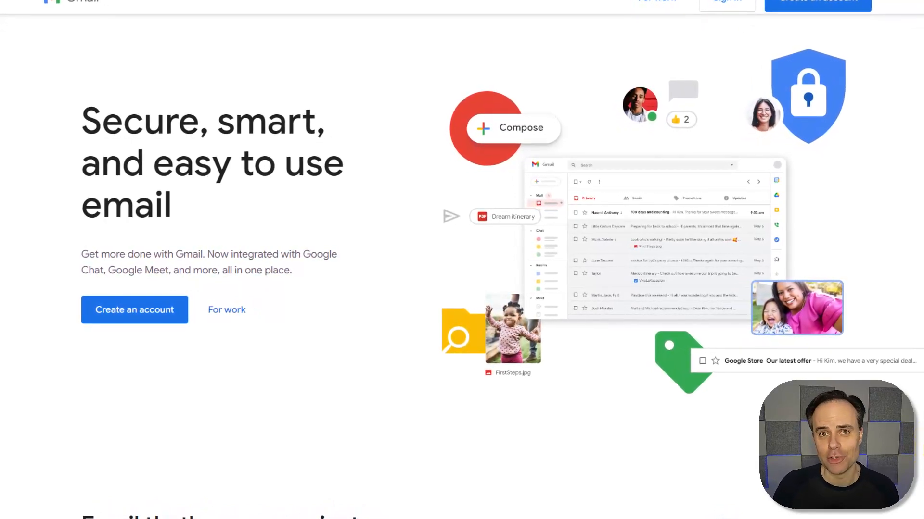